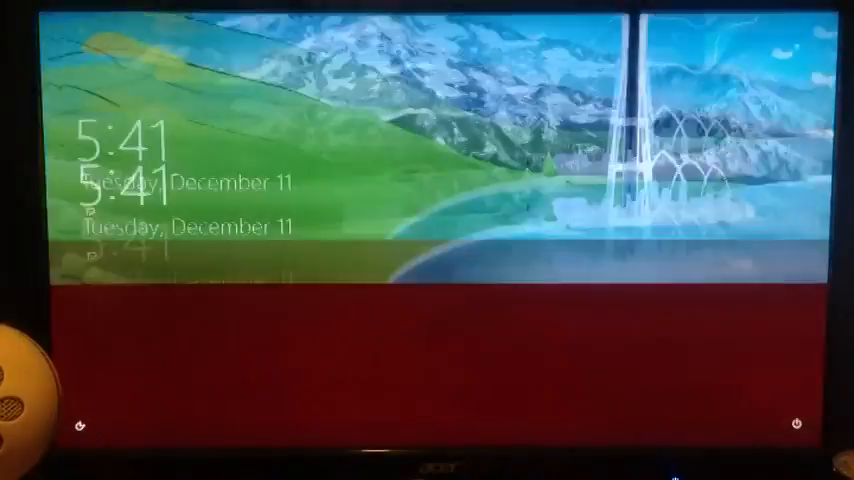
Step: Dismiss the Windows 8 lock screen to reveal the account sign-in with its password field
left_click(427, 240)
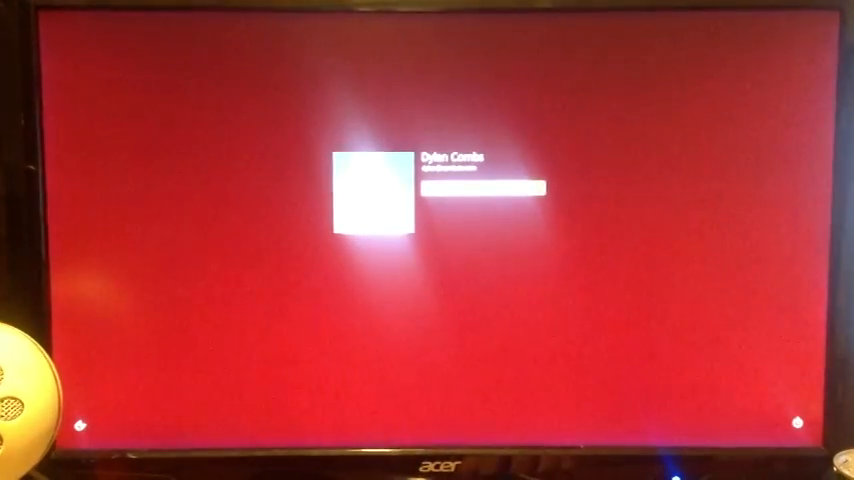